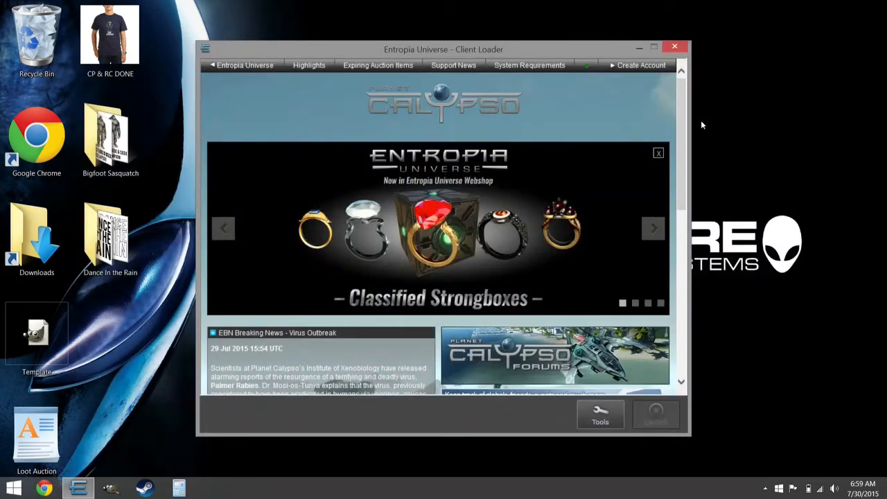
# Start the 64-bit game client from the loader so its login screen appears
pyautogui.click(658, 415)
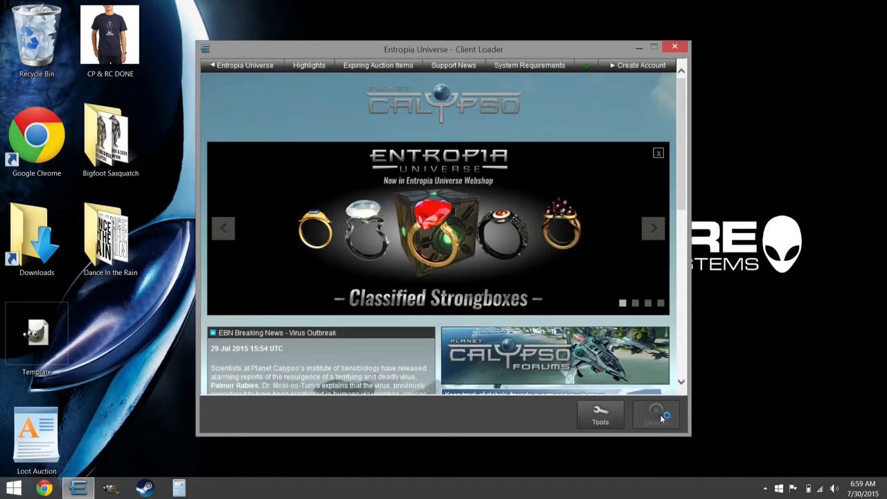
pyautogui.click(655, 416)
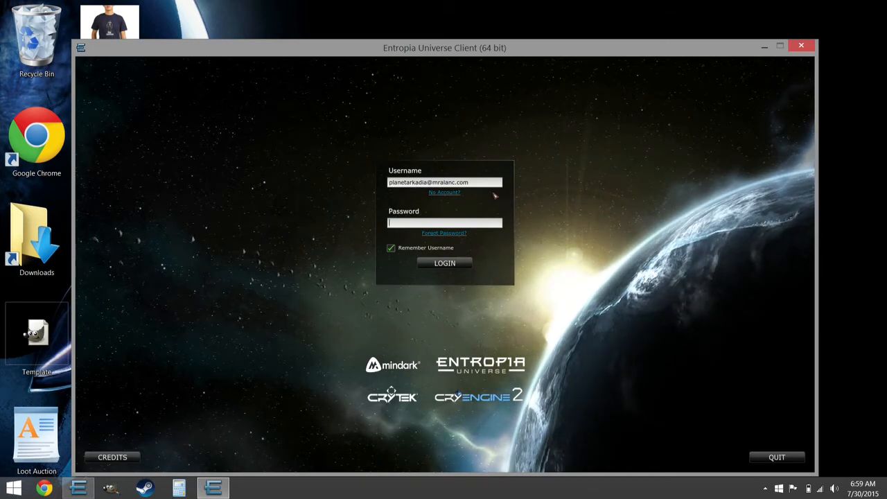
# Enter the account password and submit the login with the saved username
pyautogui.write('***')
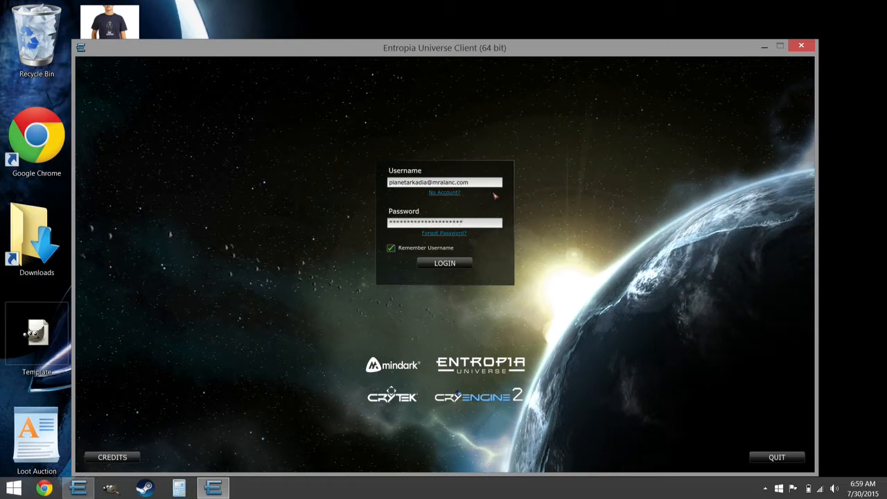
pyautogui.click(444, 263)
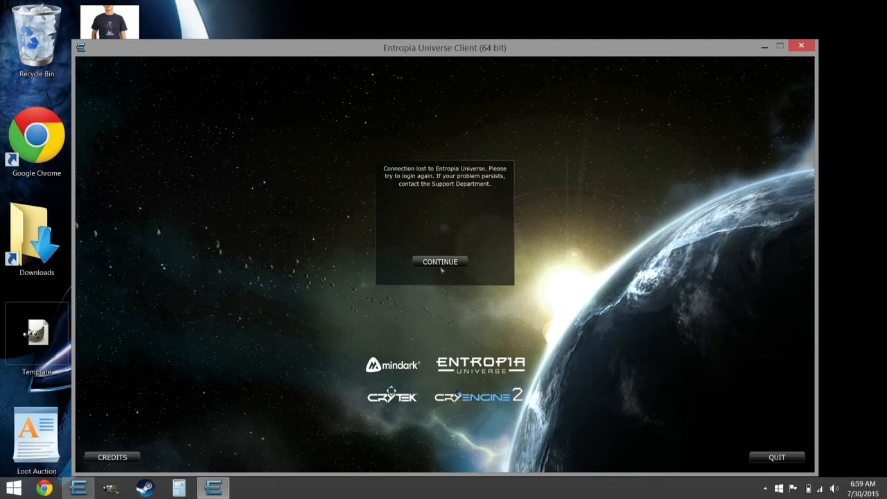
# Dismiss the connection-lost notice, retry the login, and acknowledge the login timeout
pyautogui.click(438, 261)
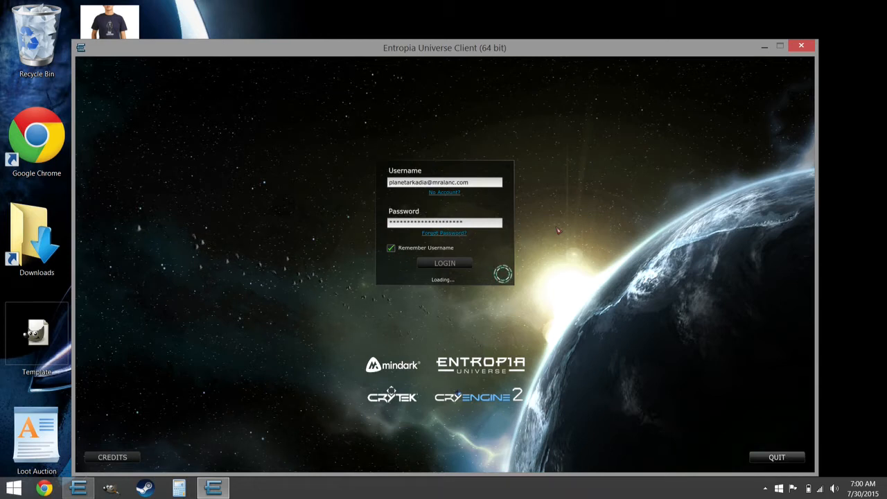
pyautogui.click(444, 263)
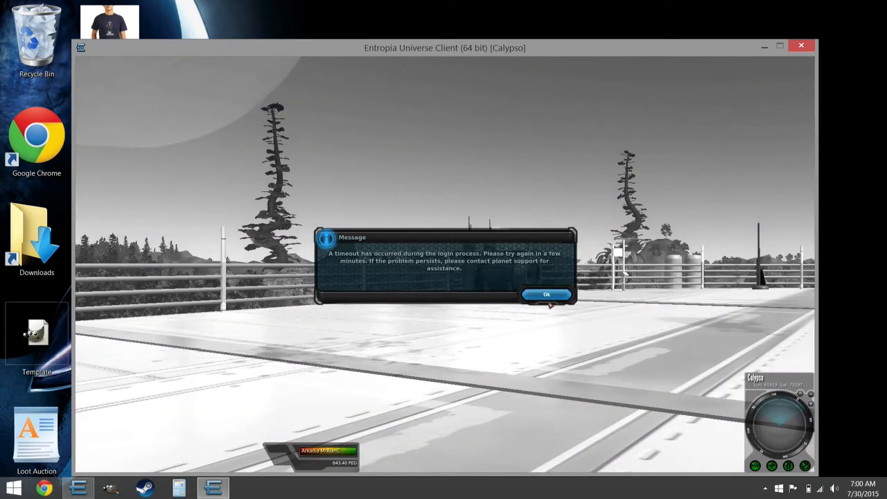
pyautogui.click(549, 294)
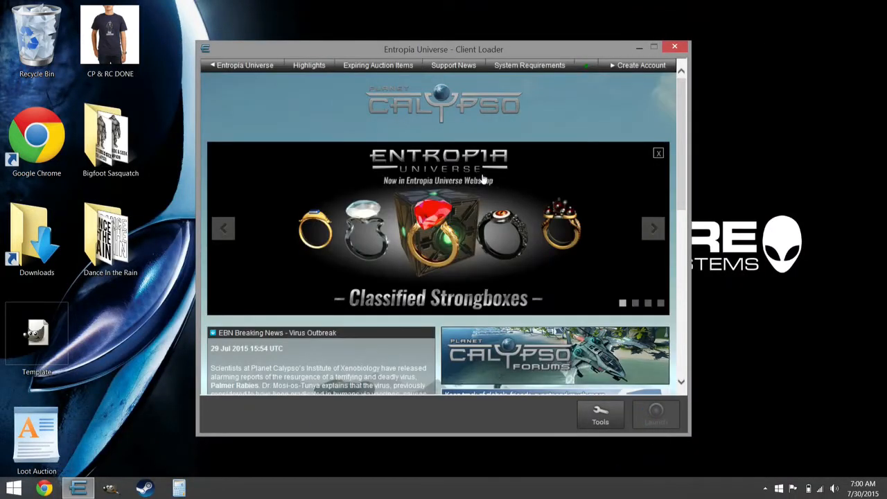
# Start the game client again from the loader, returning to the login screen
pyautogui.click(656, 414)
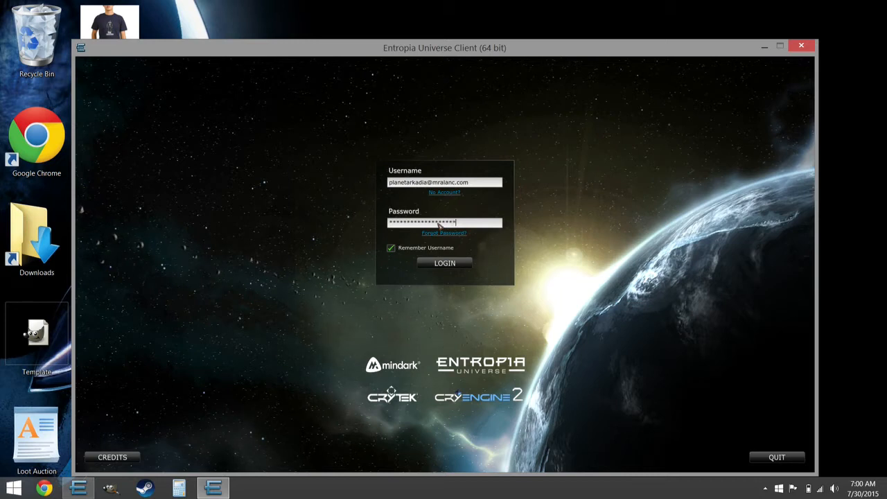
# Log in with the saved credentials so the avatar loads into Calypso at Port Atlantis
pyautogui.click(444, 264)
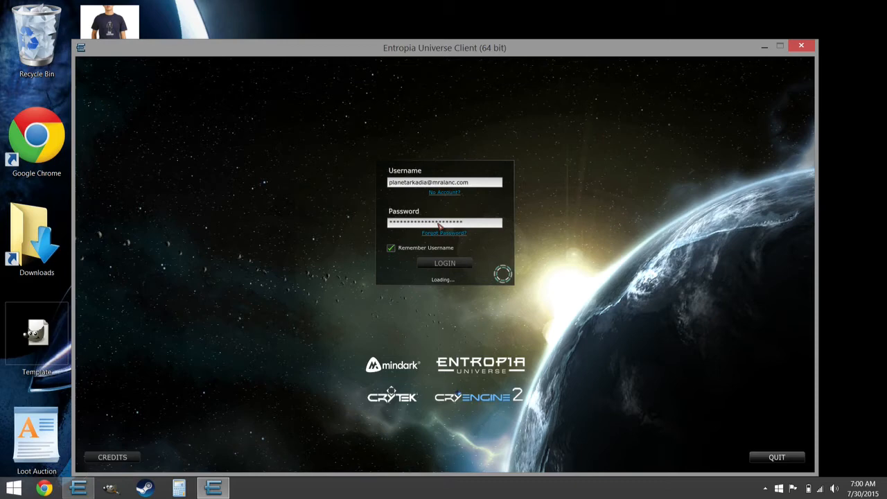
pyautogui.click(443, 263)
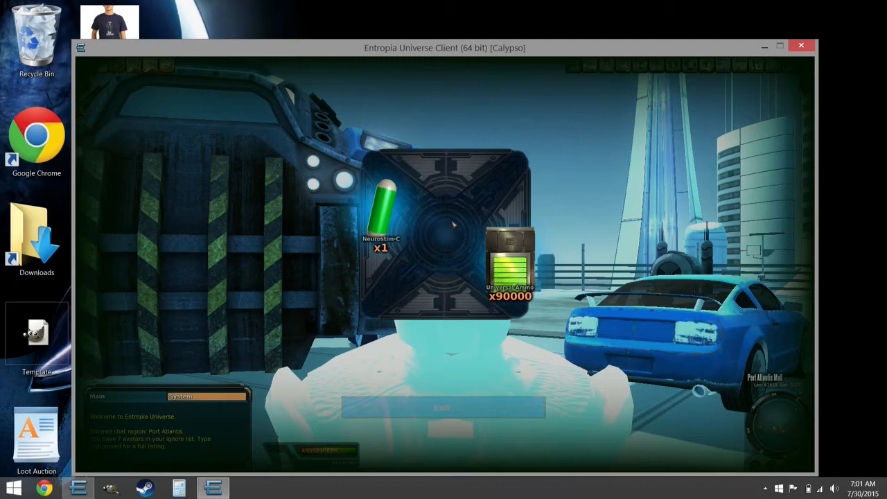
pyautogui.moveTo(441, 417)
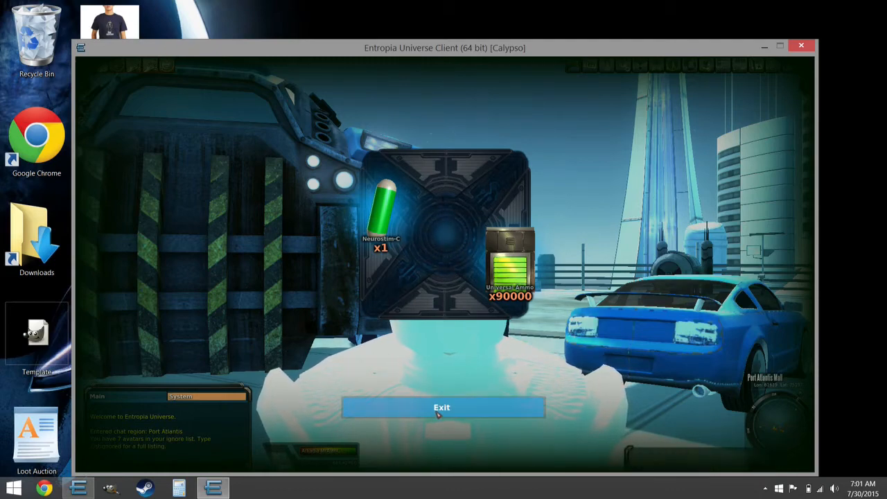
# Exit the first strongbox's rewards and unlock the next strongbox with its key
pyautogui.click(442, 408)
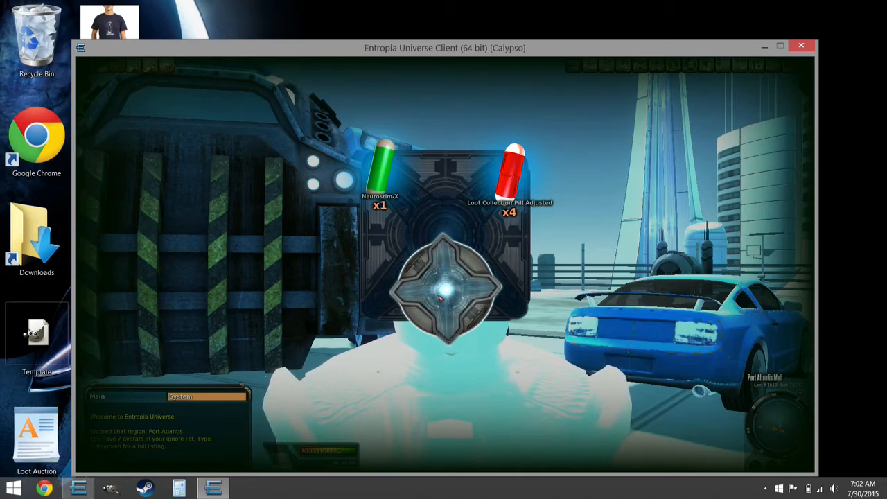
pyautogui.click(446, 294)
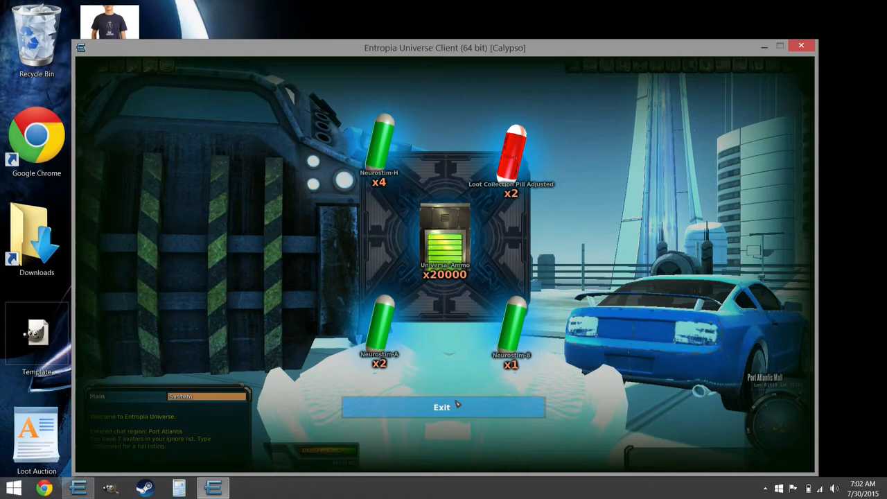
# Exit the strongbox reward display showing the 20000 stack and vials
pyautogui.click(441, 408)
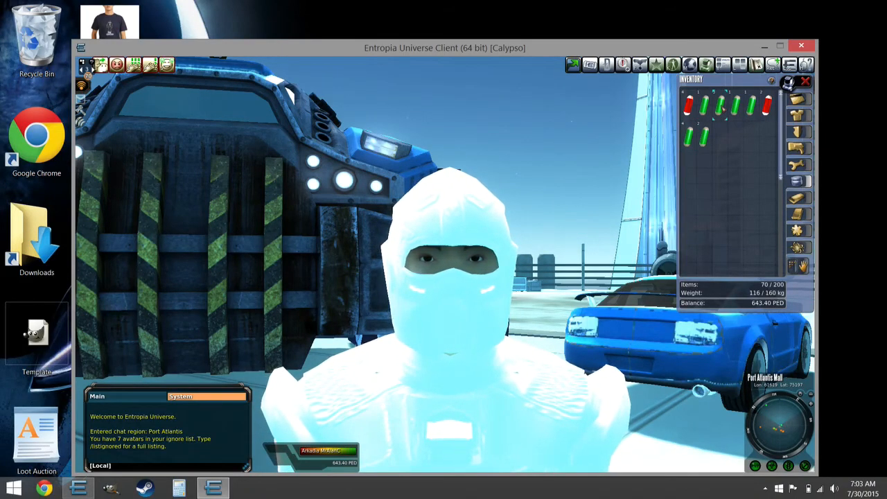
# Show the item details of a green Neurostim-M vial from the inventory
pyautogui.doubleClick(721, 106)
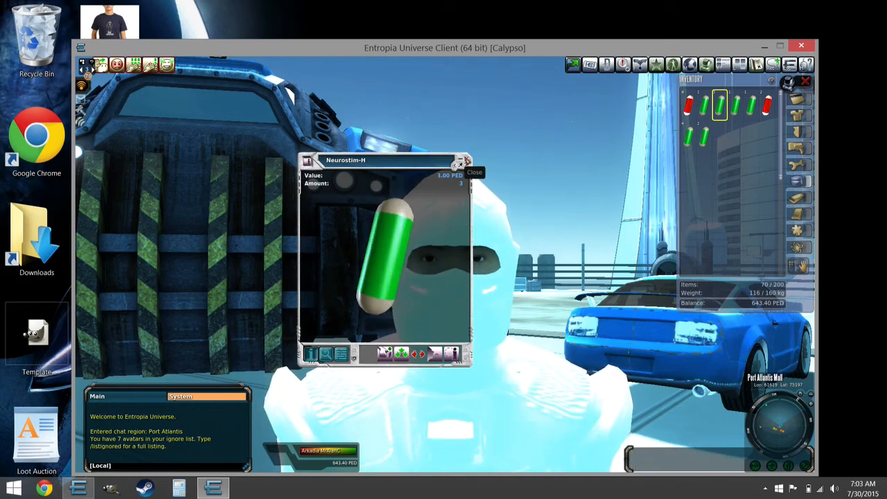
# Close the Neurostim-M info window, leaving the inventory window open
pyautogui.click(460, 162)
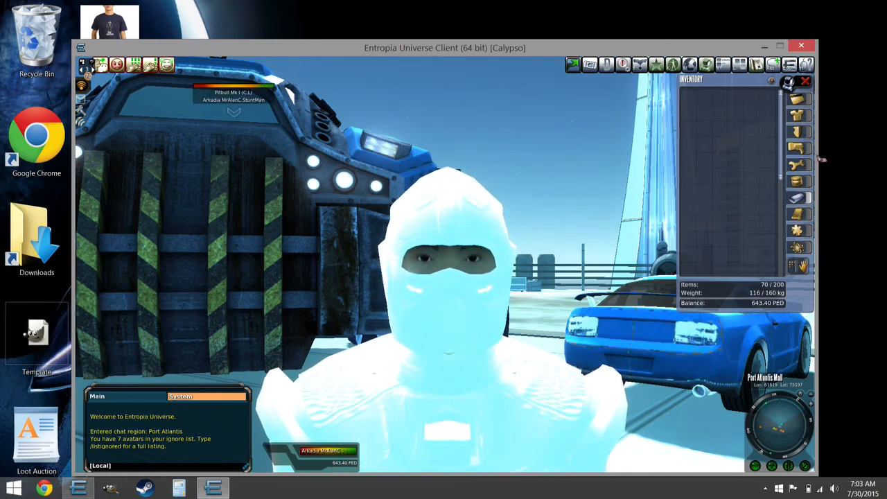
pyautogui.moveTo(800, 115)
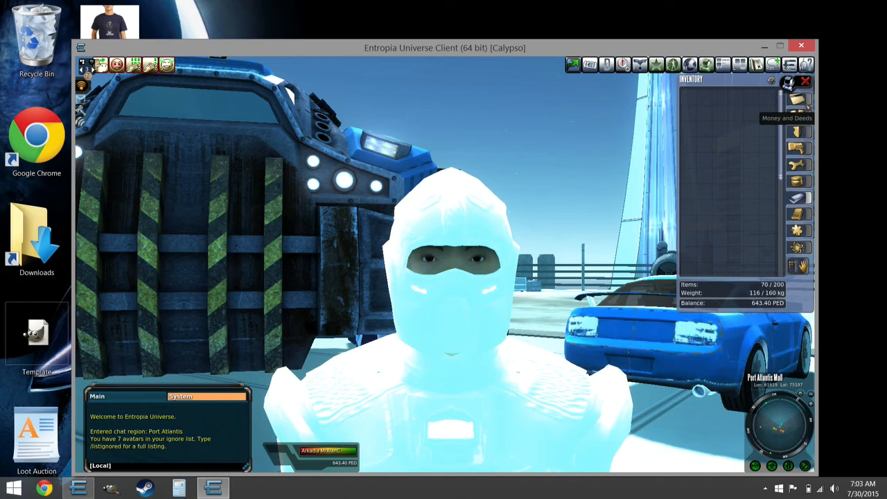